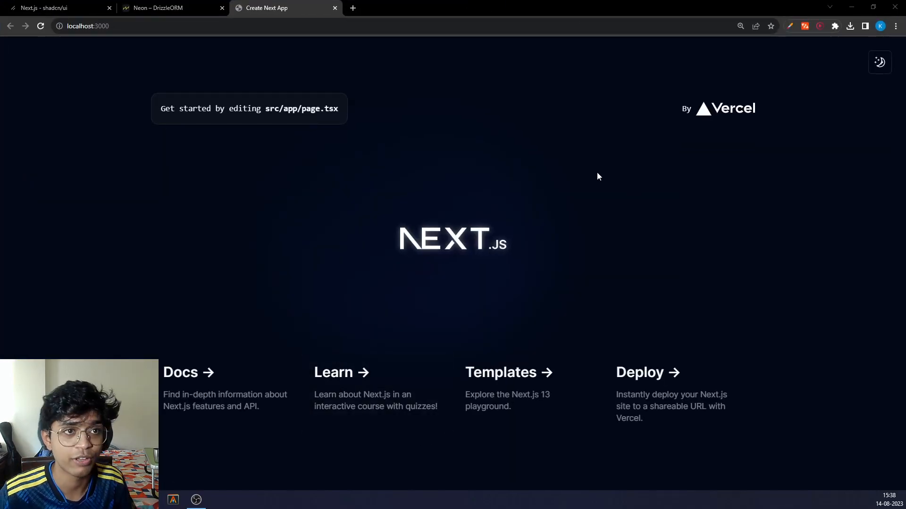
Step: Switch to the Drizzle ORM docs tab showing the Neon install and connection guide
{"action": "left_click", "coordinate": [168, 8]}
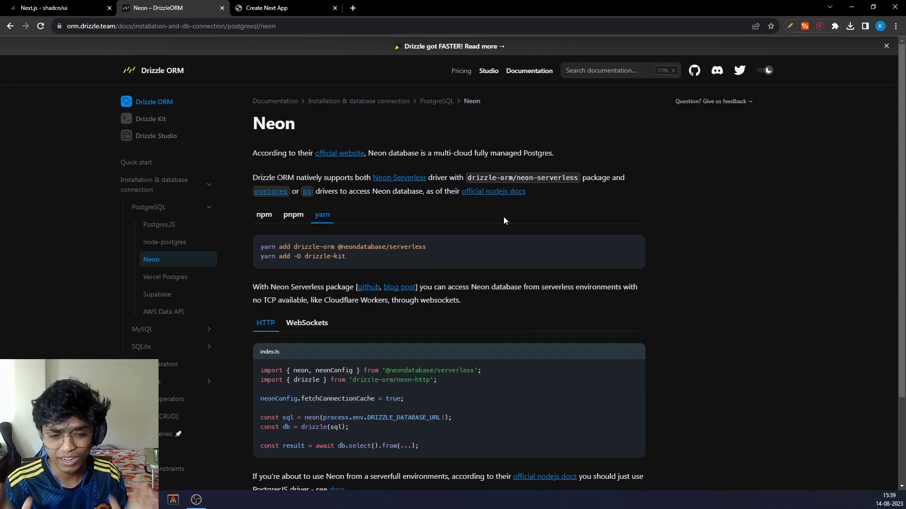
{"action": "mouse_move", "coordinate": [313, 223]}
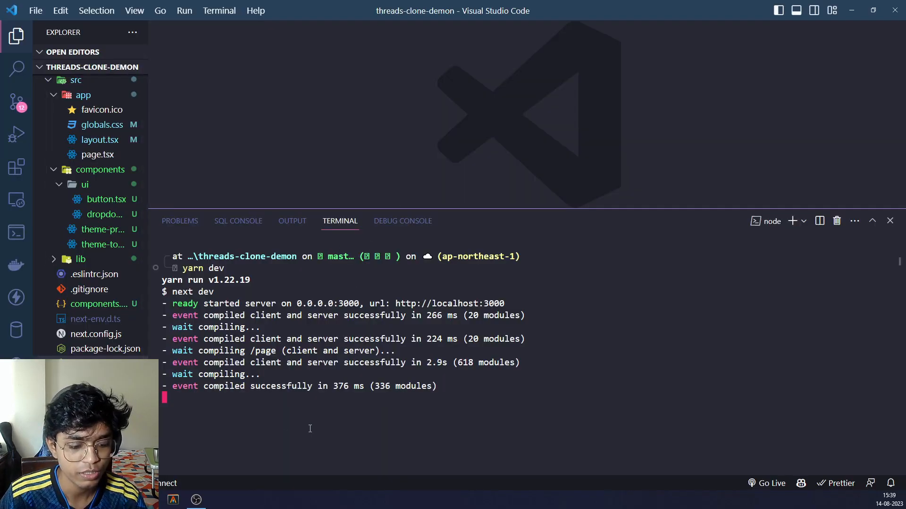
Step: Stop yarn dev and run the yarn add commands for drizzle-orm, Neon serverless and drizzle-kit
{"action": "key", "text": "ctrl+c"}
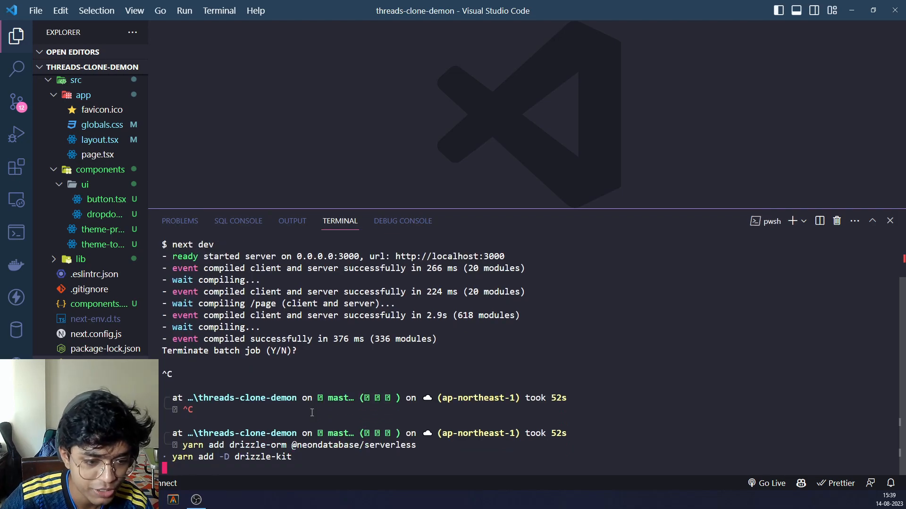
{"action": "key", "text": "Return"}
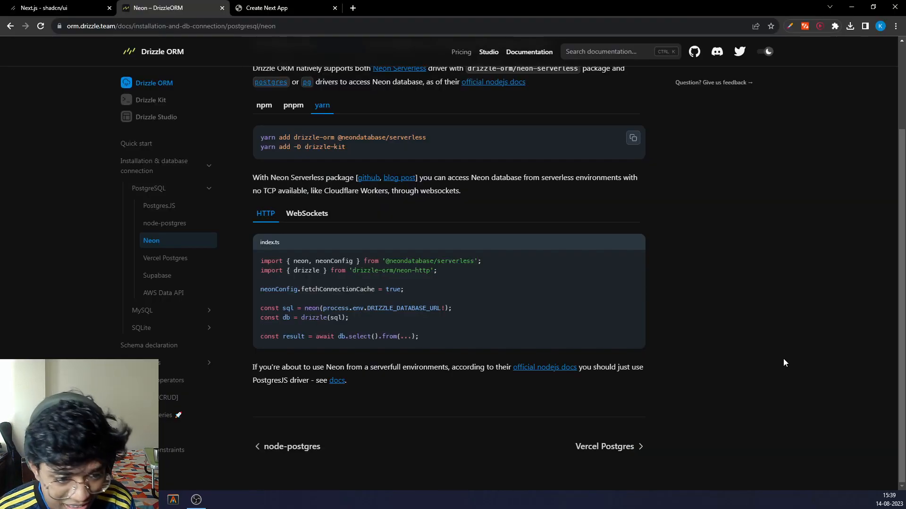
{"action": "mouse_move", "coordinate": [643, 264]}
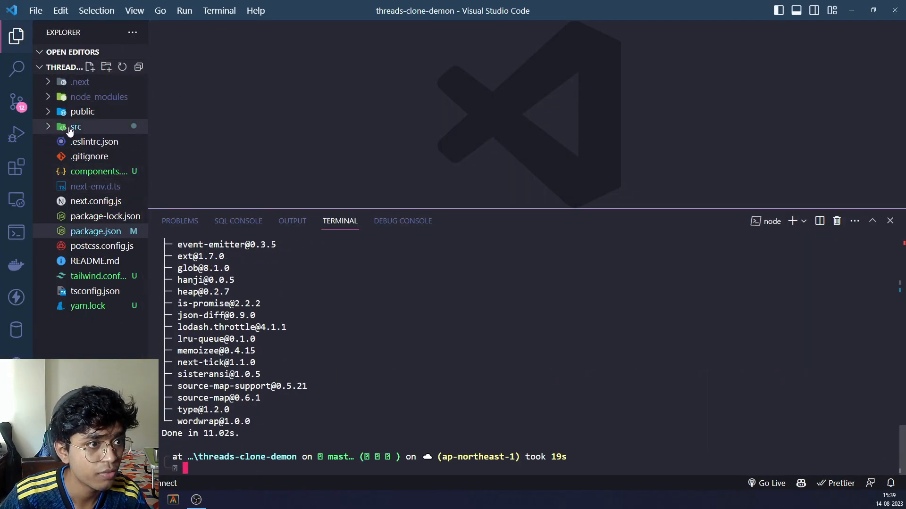
Step: Create a new file db/index inside the src folder from the Explorer
{"action": "left_click", "coordinate": [75, 126]}
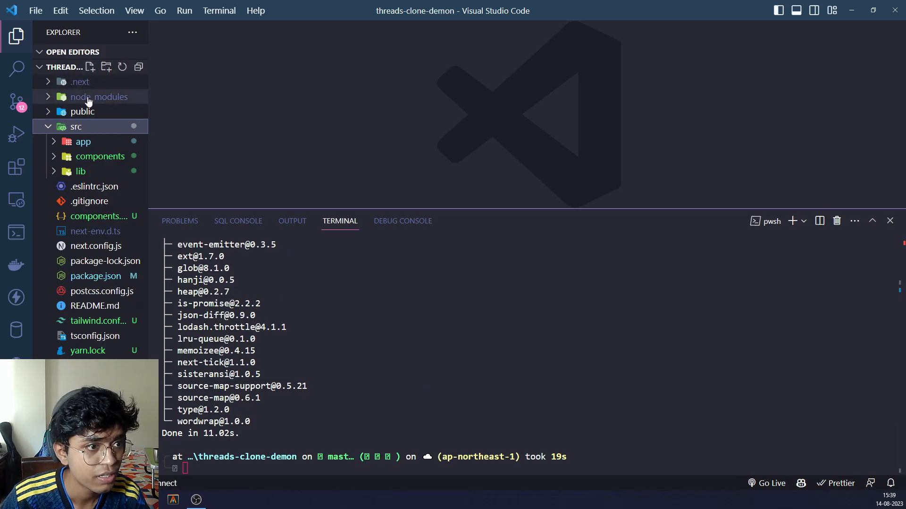
{"action": "left_click", "coordinate": [90, 66]}
{"action": "type", "text": "d"}
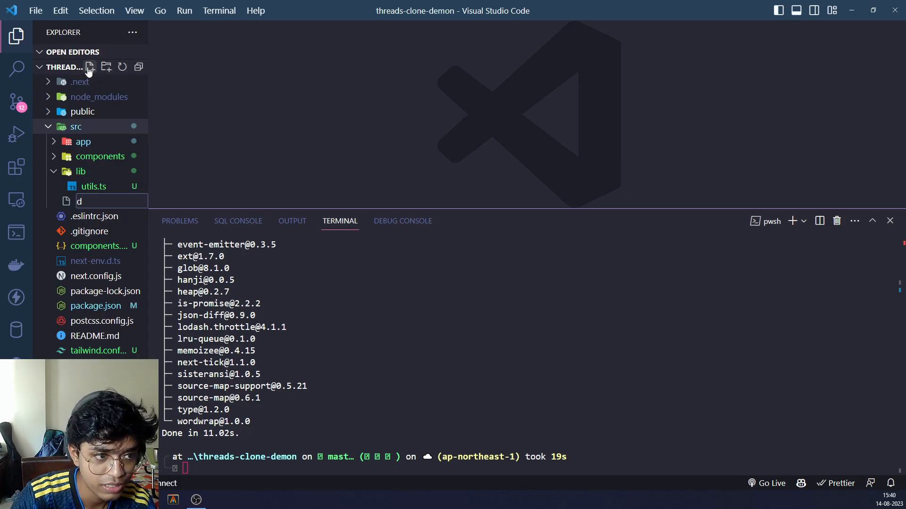
{"action": "type", "text": "b/index"}
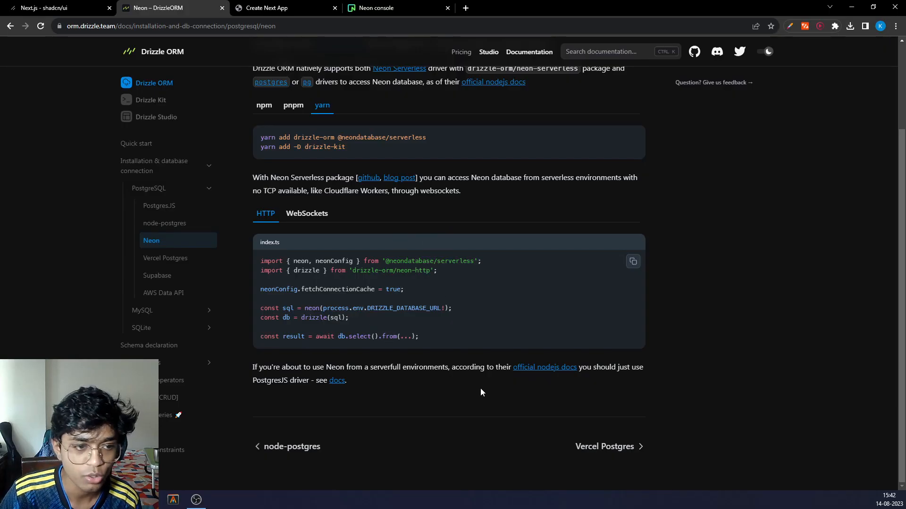
{"action": "mouse_move", "coordinate": [527, 263]}
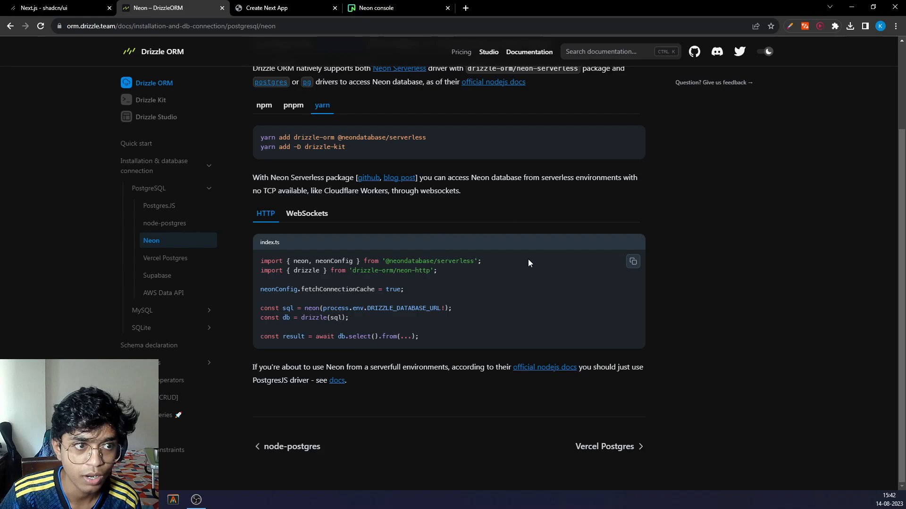
{"action": "mouse_move", "coordinate": [452, 305]}
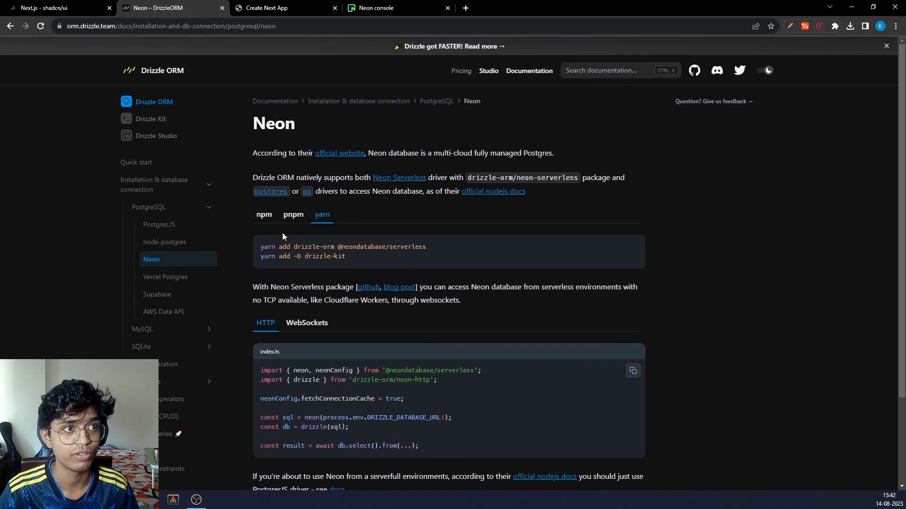
Step: Find the Postgres setup in the Auth.js Drizzle adapter reference and copy its schema.ts code
{"action": "scroll", "scroll_direction": "down", "scroll_amount": 3}
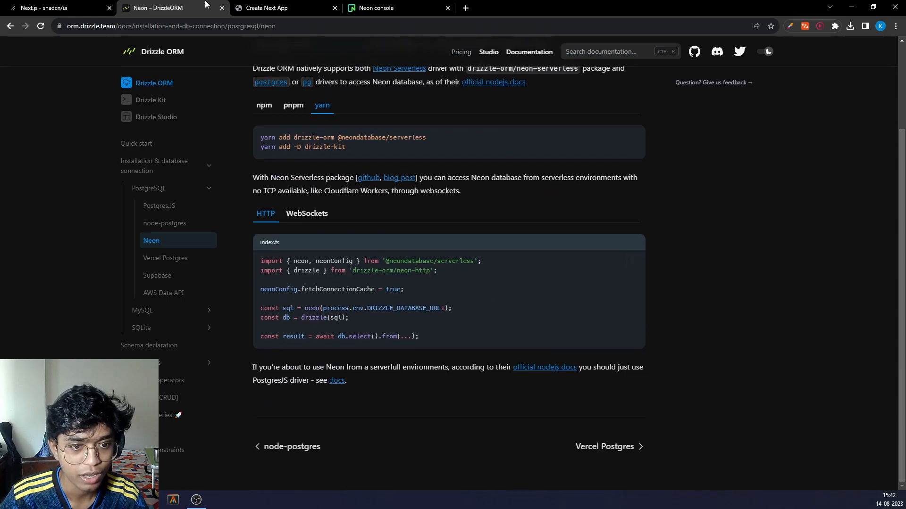
{"action": "left_click", "coordinate": [578, 7]}
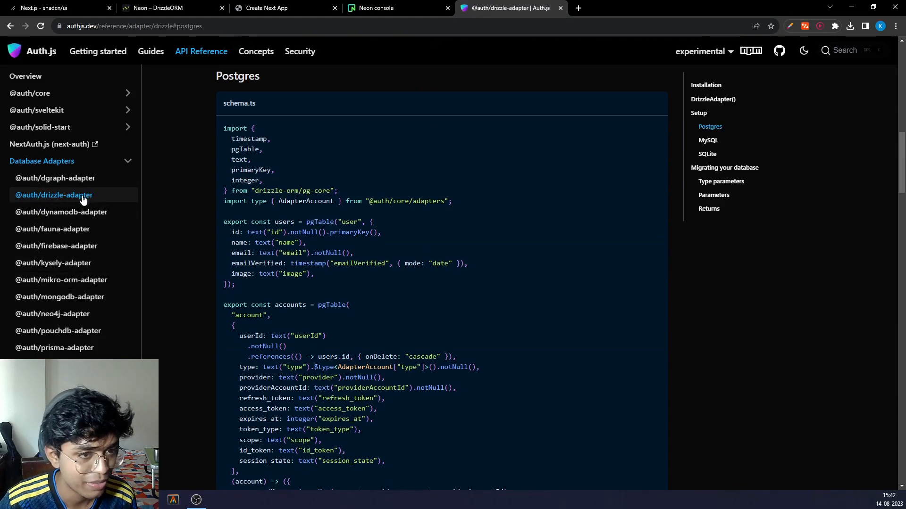
{"action": "scroll", "scroll_direction": "up", "scroll_amount": 3}
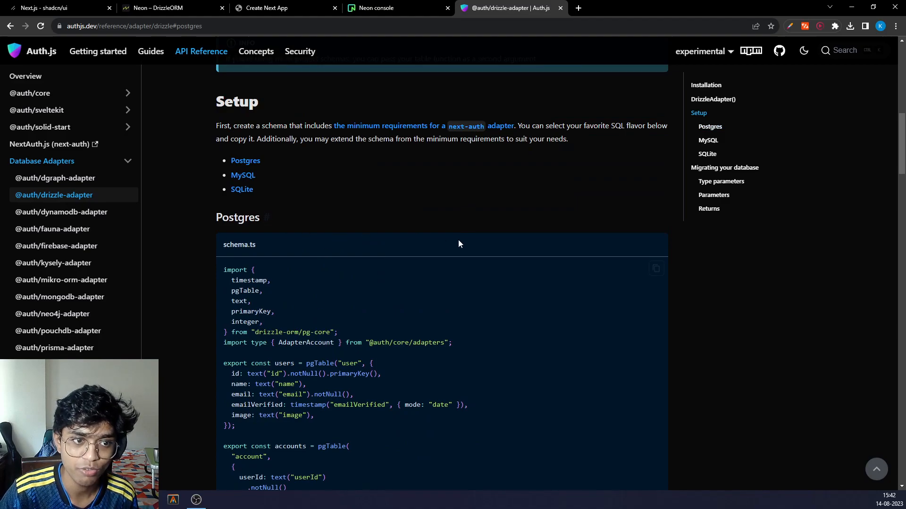
{"action": "scroll", "scroll_direction": "down", "scroll_amount": 3}
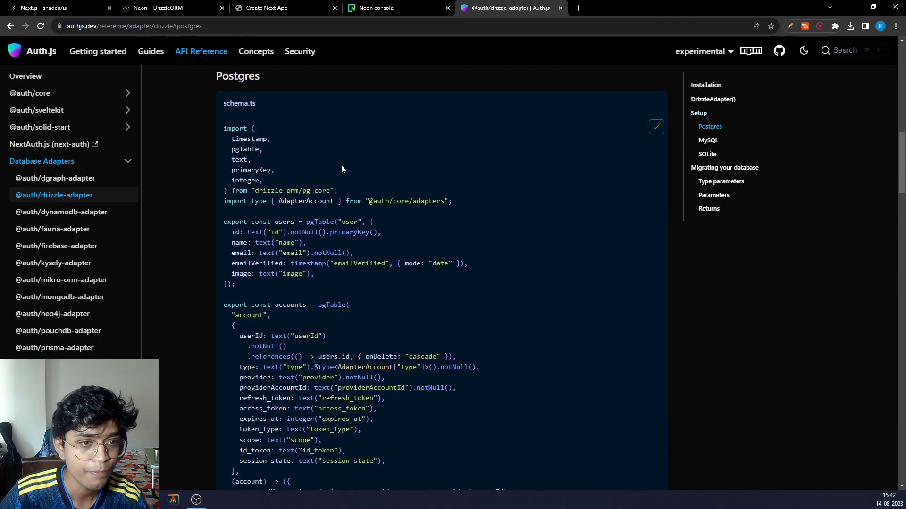
Step: Create schema.ts in src/db and paste the Auth.js users, accounts, sessions and verification tokens tables
{"action": "left_click", "coordinate": [172, 500]}
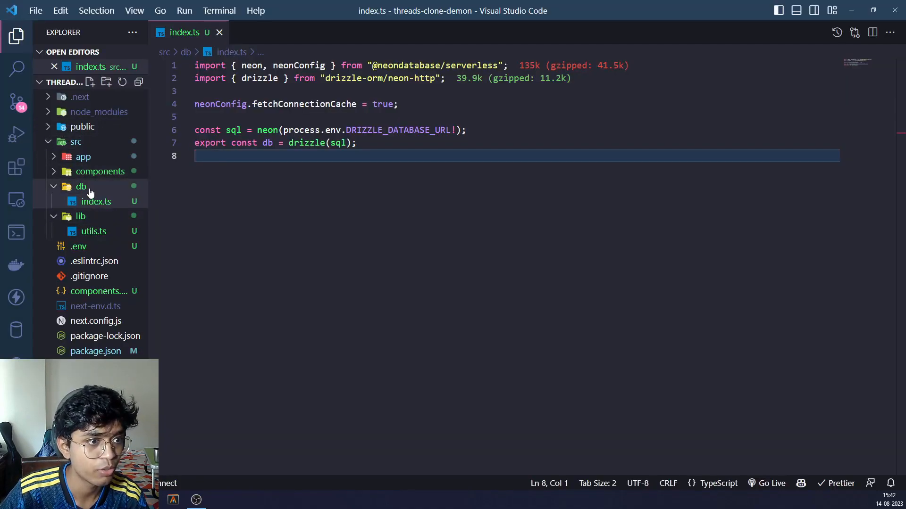
{"action": "left_click", "coordinate": [91, 82]}
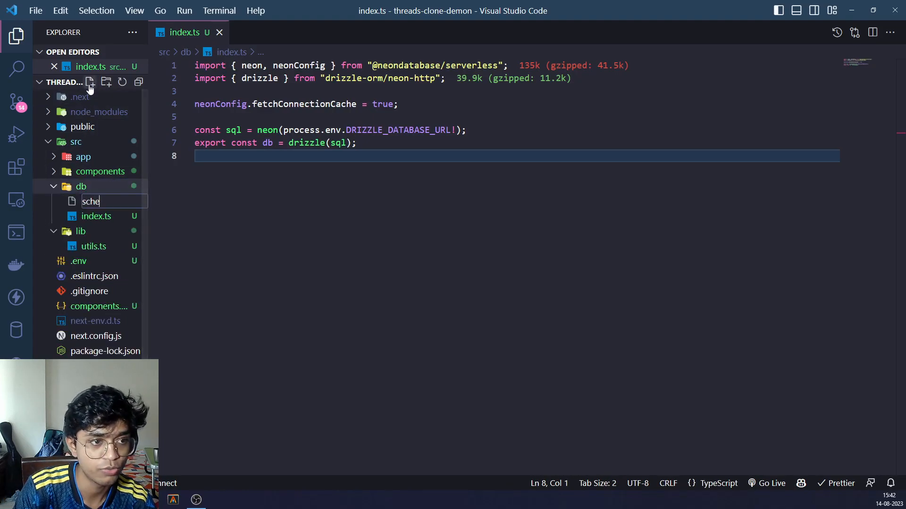
{"action": "key", "text": "Enter"}
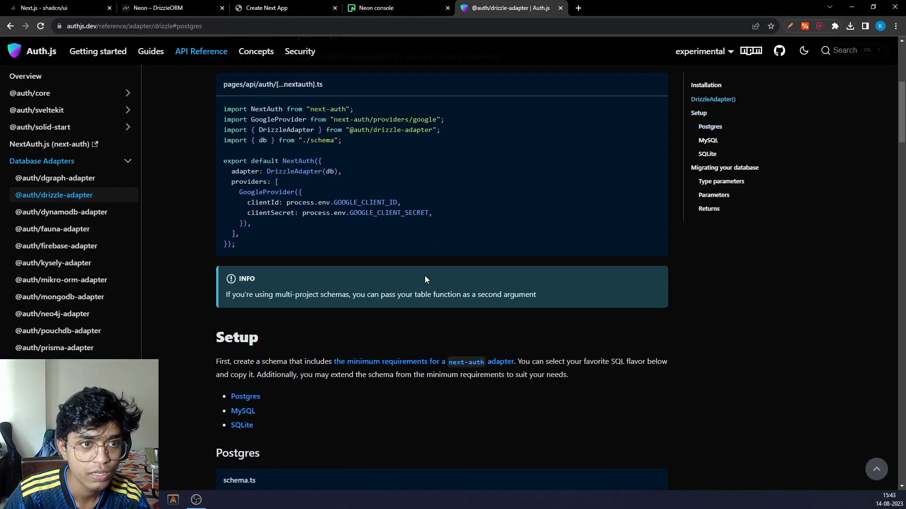
{"action": "scroll", "scroll_direction": "up", "scroll_amount": 3}
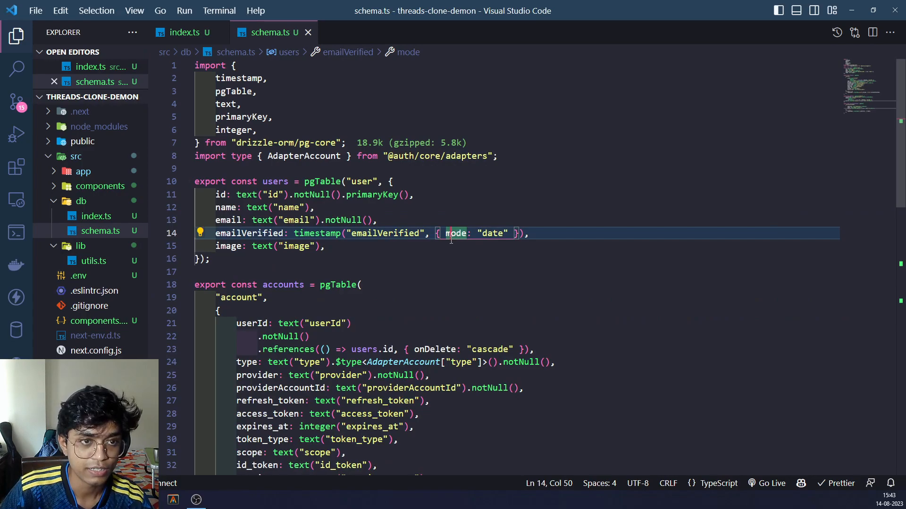
{"action": "scroll", "scroll_direction": "down", "scroll_amount": 3}
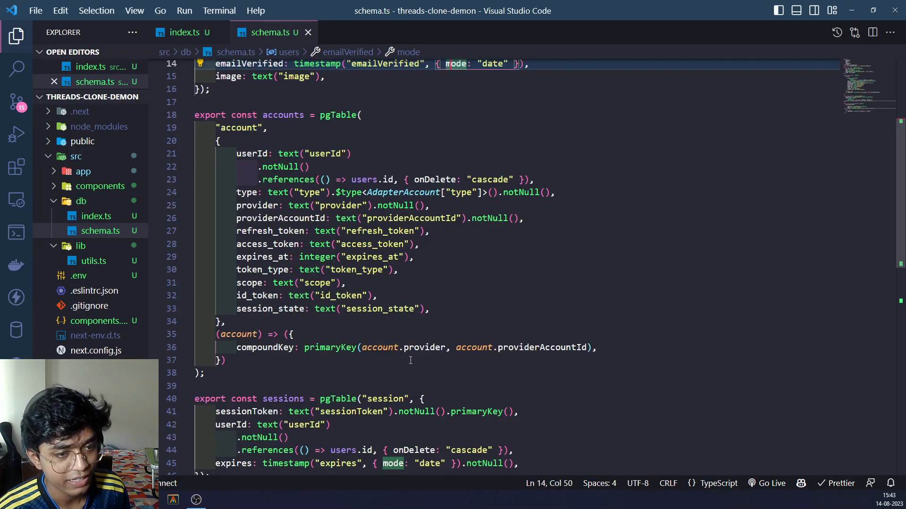
{"action": "scroll", "scroll_direction": "down", "scroll_amount": 3}
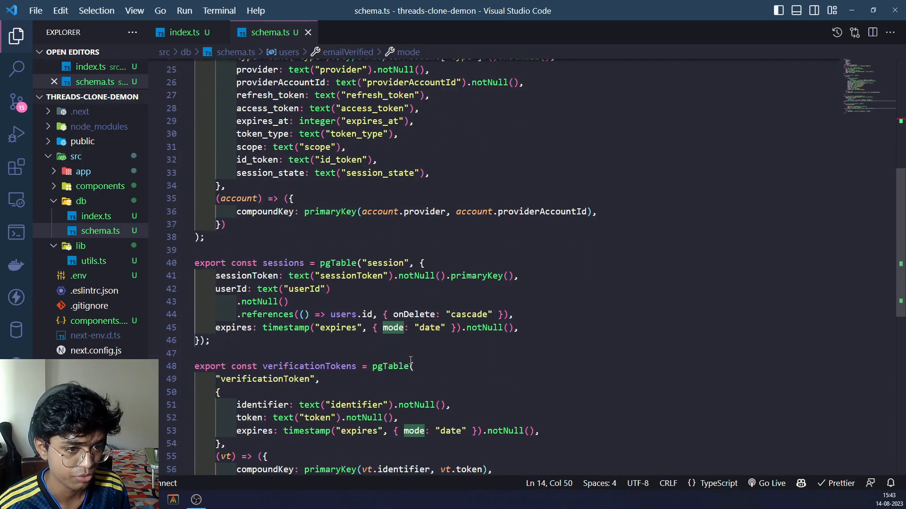
{"action": "scroll", "scroll_direction": "up", "scroll_amount": 3}
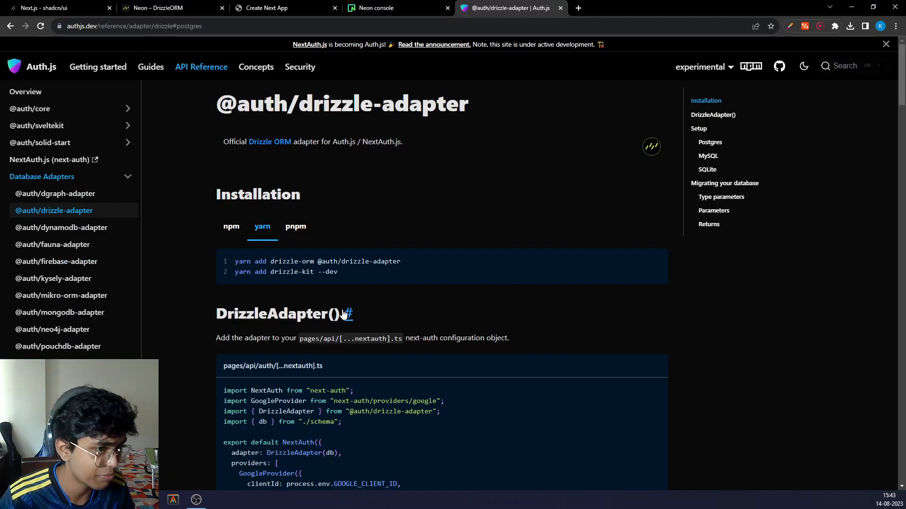
{"action": "mouse_move", "coordinate": [348, 313]}
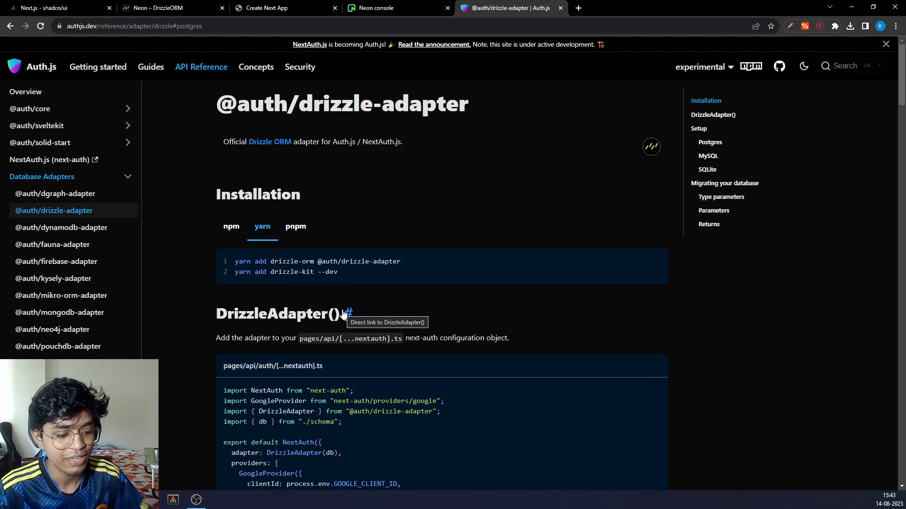
{"action": "scroll", "scroll_direction": "down", "scroll_amount": 3}
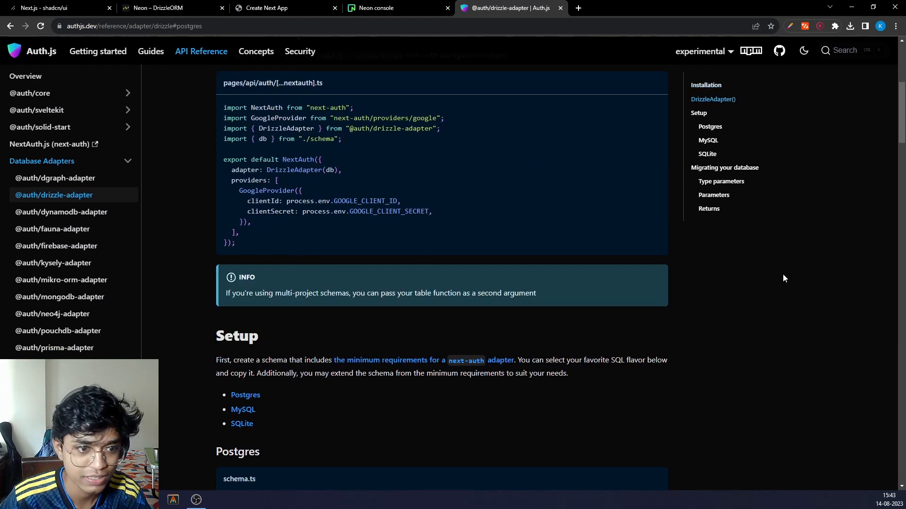
{"action": "scroll", "scroll_direction": "down", "scroll_amount": 3}
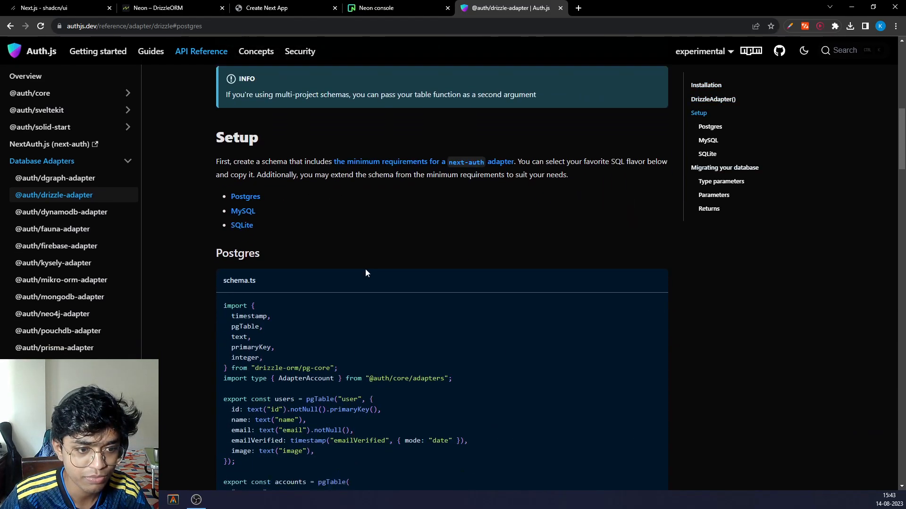
{"action": "scroll", "scroll_direction": "down", "scroll_amount": 3}
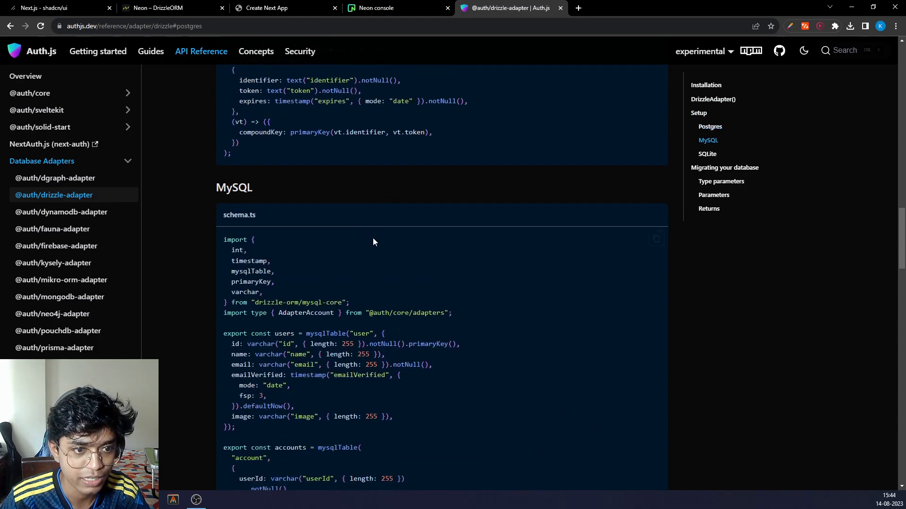
{"action": "scroll", "scroll_direction": "down", "scroll_amount": 3}
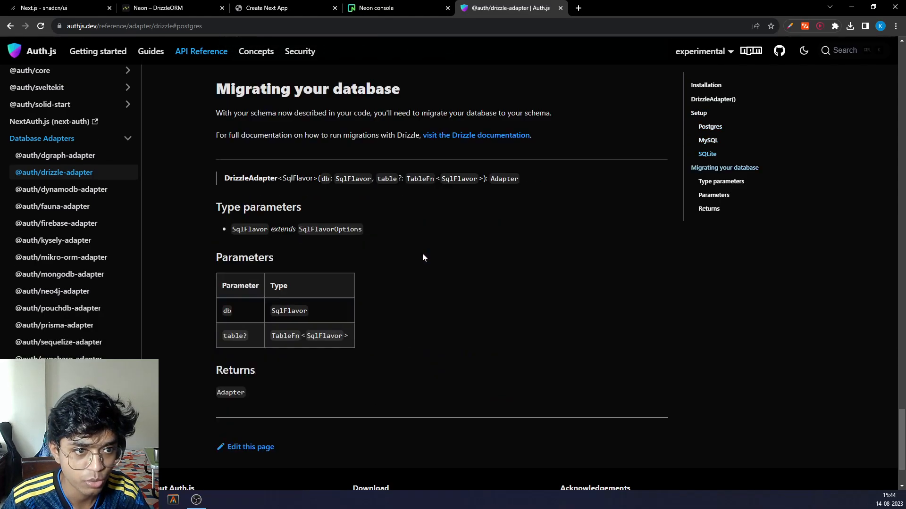
{"action": "scroll", "scroll_direction": "up", "scroll_amount": 3}
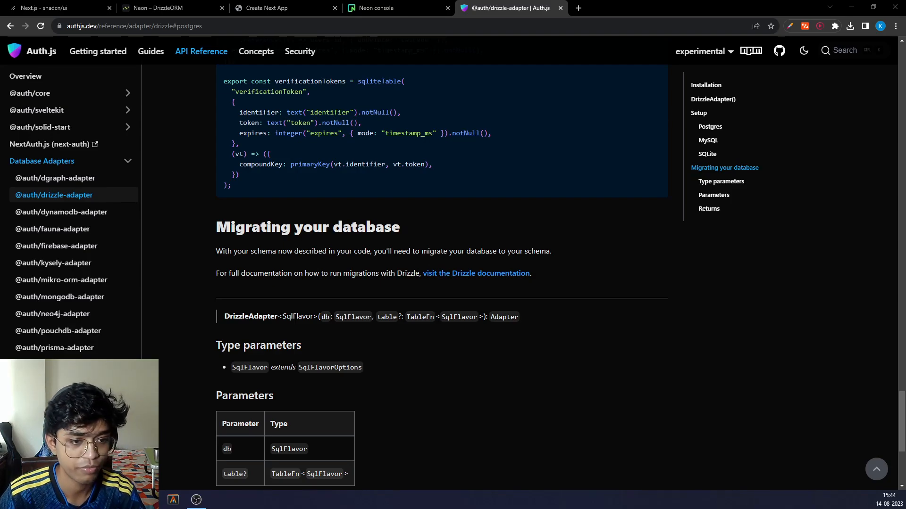
Step: Write the drizzle-kit Config export with schema path, 'pg' driver, './drizzle' output and DRIZZLE_DATABASE_URL credentials
{"action": "left_click", "coordinate": [190, 451]}
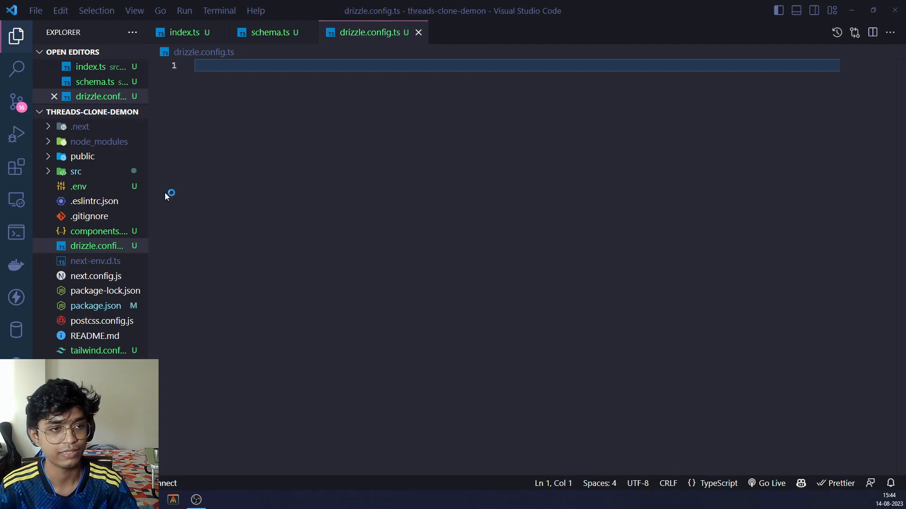
{"action": "type", "text": "import type { Config } from \"drizzle-kit\";"}
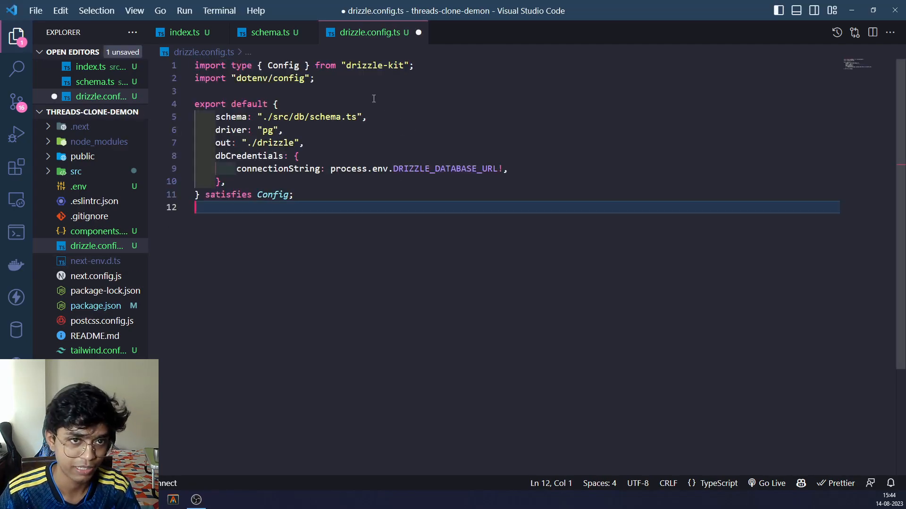
{"action": "left_click", "coordinate": [280, 130]}
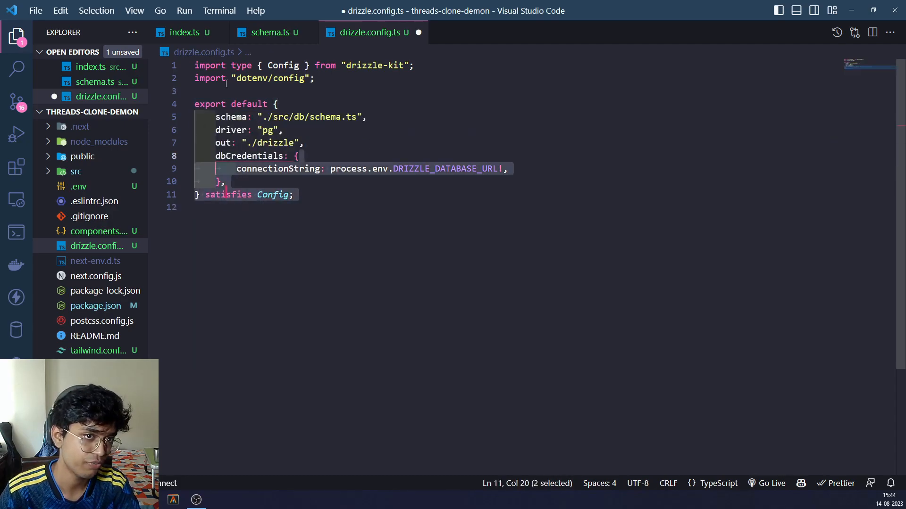
{"action": "key", "text": "ctrl+a"}
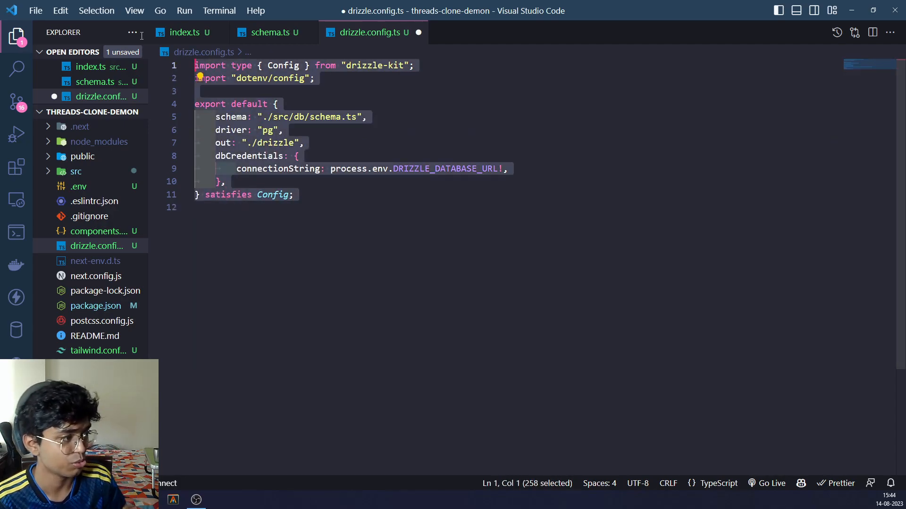
{"action": "mouse_move", "coordinate": [436, 262]}
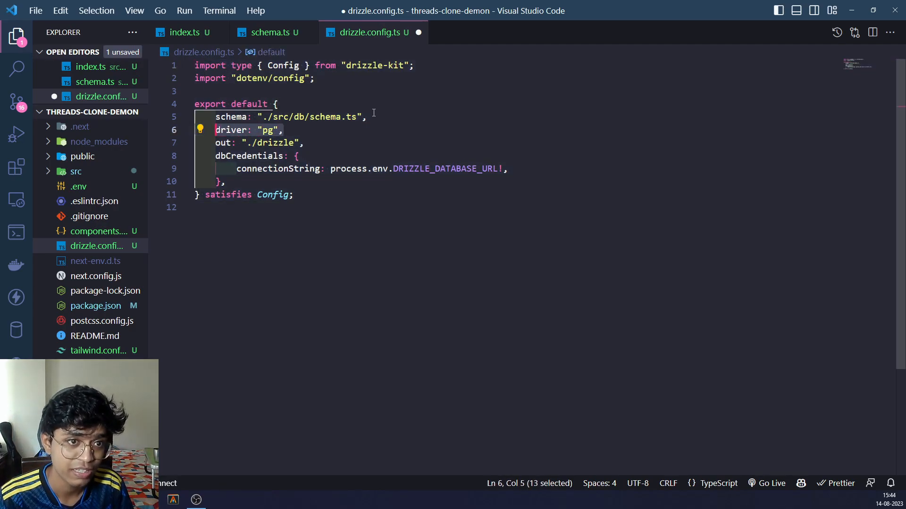
{"action": "left_click", "coordinate": [321, 169]}
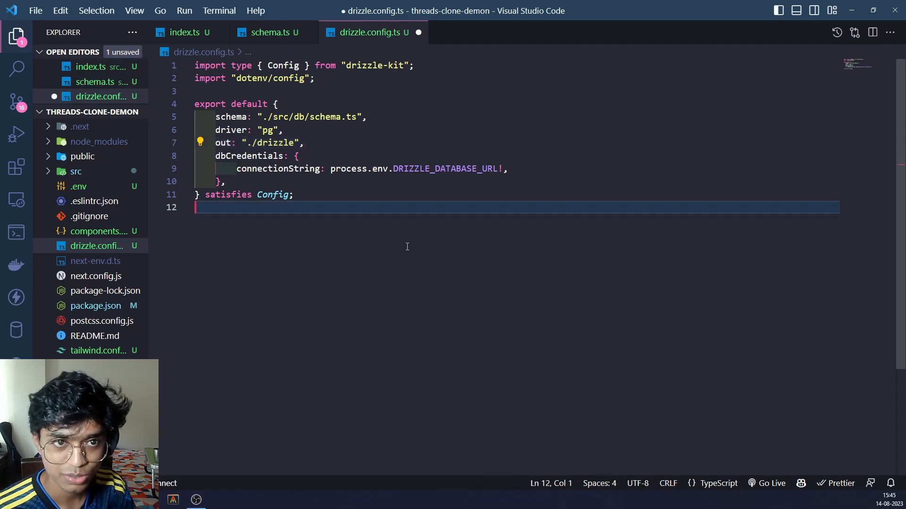
Step: Save drizzle.config.ts, add drizzle-kit, and review the db:generate and db:push scripts in package.json
{"action": "key", "text": "ctrl+s"}
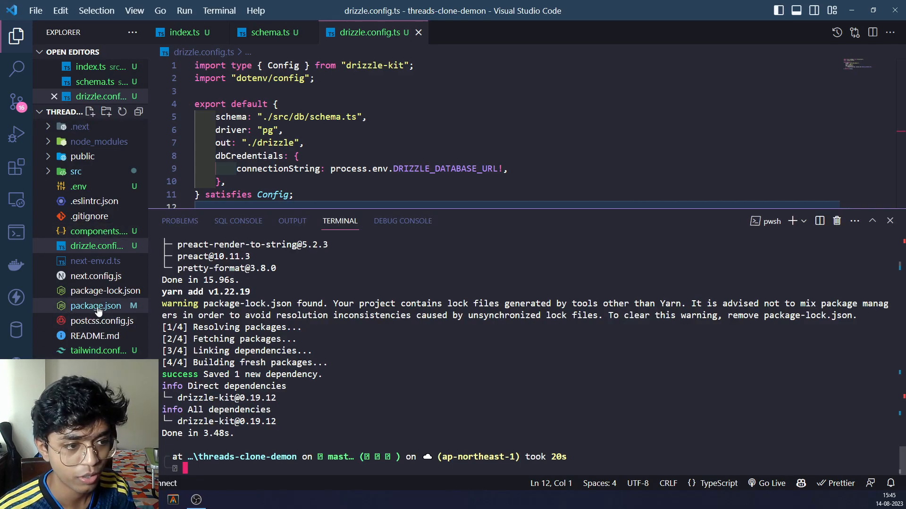
{"action": "left_click", "coordinate": [96, 306]}
{"action": "type", "text": "yarn db:generate"}
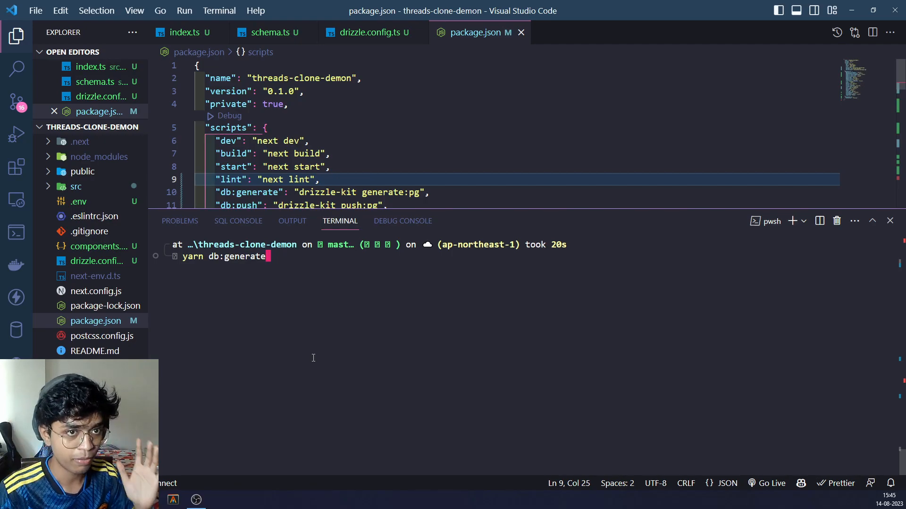
{"action": "mouse_move", "coordinate": [450, 11]}
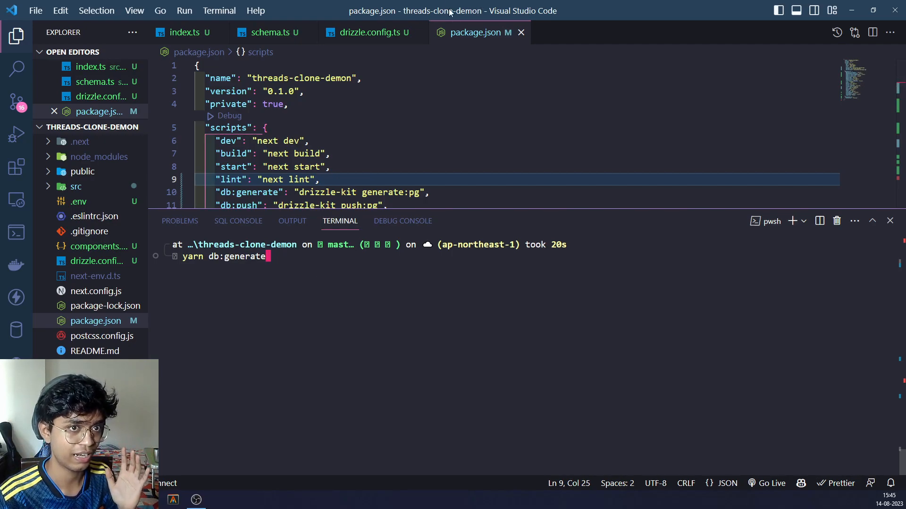
Step: Append ?sslmode=require to the .env database URL and run yarn db:generate, hitting es5 const errors
{"action": "left_click", "coordinate": [78, 202]}
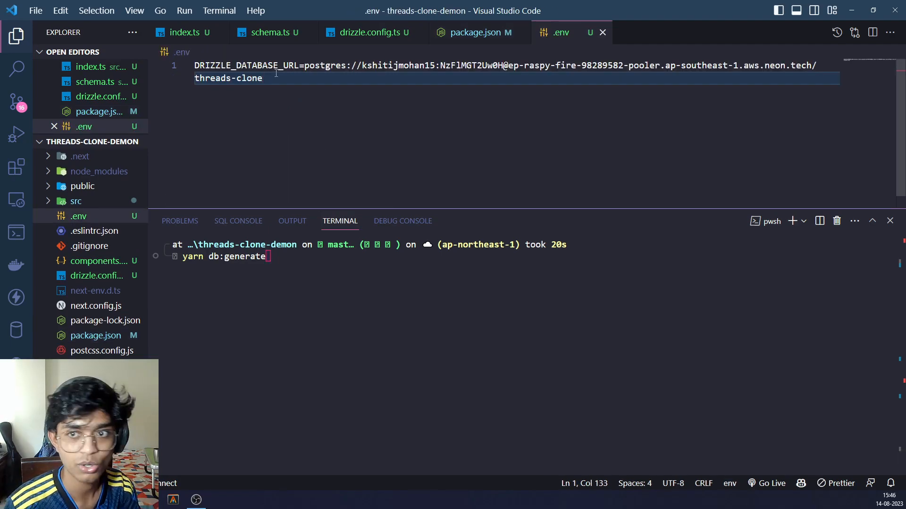
{"action": "type", "text": "?sslmode=require"}
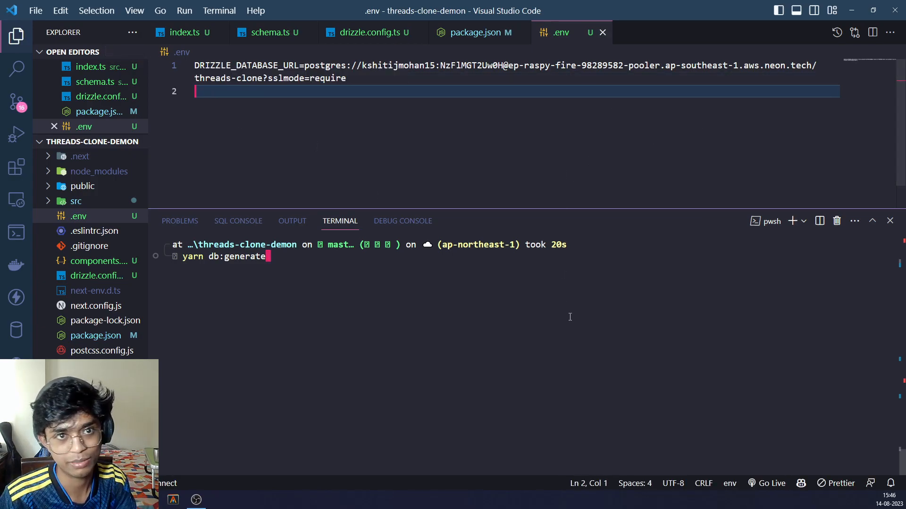
{"action": "mouse_move", "coordinate": [521, 297]}
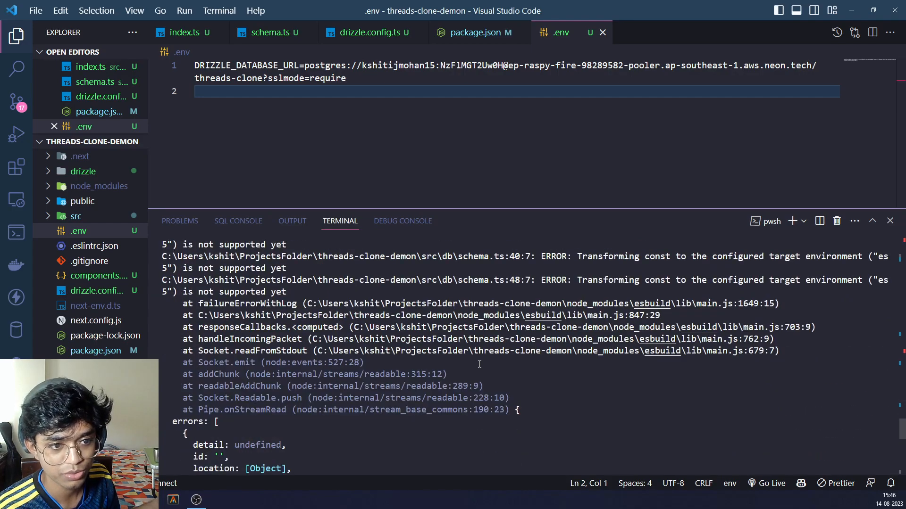
{"action": "scroll", "scroll_direction": "down", "scroll_amount": 3}
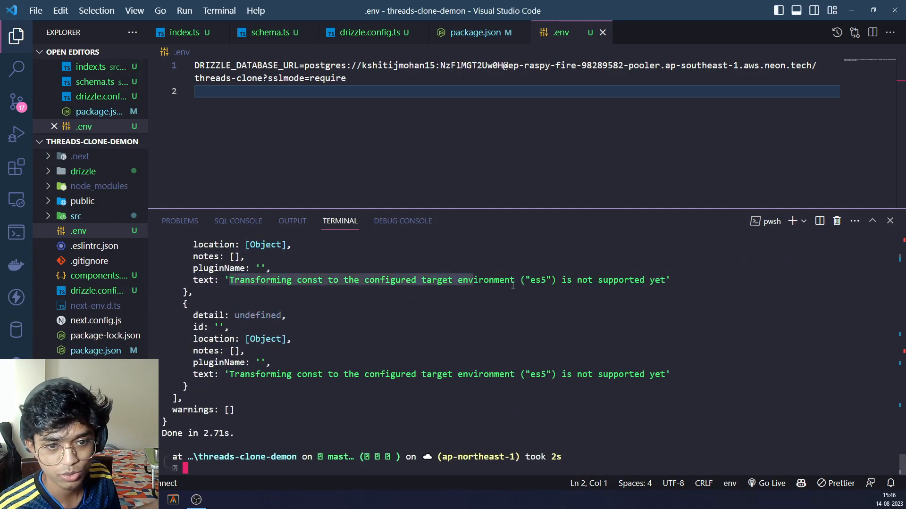
{"action": "mouse_move", "coordinate": [81, 294]}
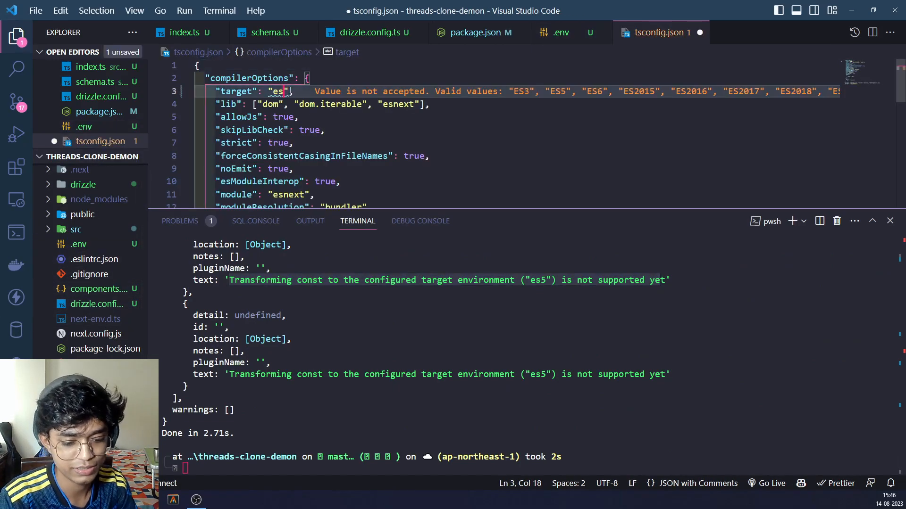
Step: Set the tsconfig target to es6 and rerun yarn db:generate, producing the four-table SQL migration
{"action": "type", "text": "6"}
{"action": "left_click", "coordinate": [530, 467]}
{"action": "type", "text": "yarn db:generate"}
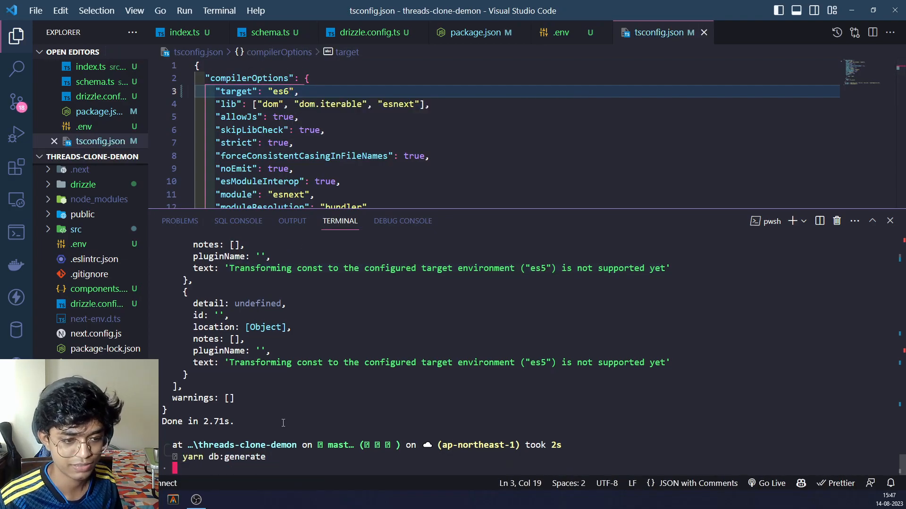
{"action": "key", "text": "Return"}
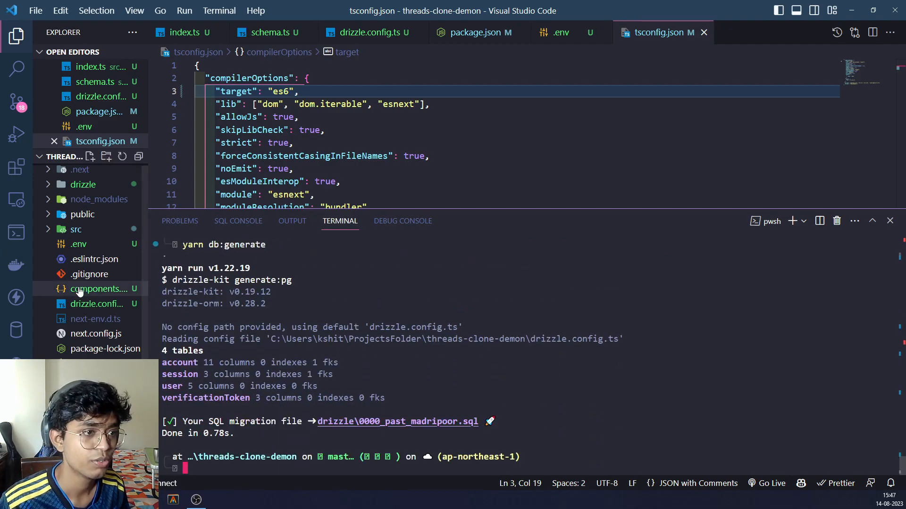
{"action": "left_click", "coordinate": [397, 421]}
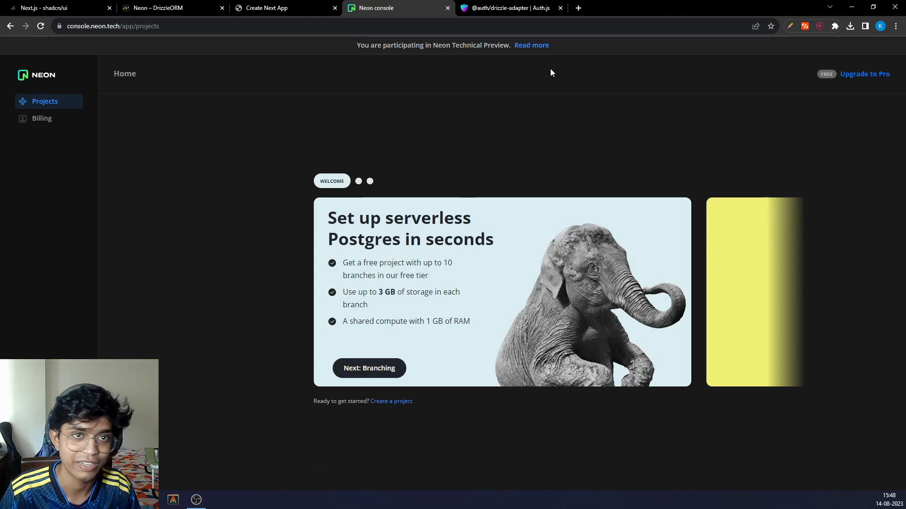
{"action": "mouse_move", "coordinate": [395, 401]}
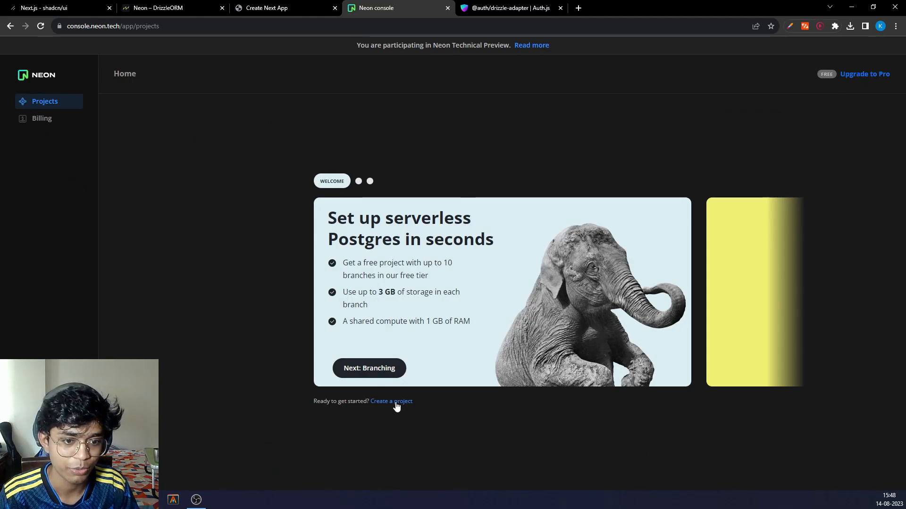
Step: Create a Neon project named threads-clone in the Asia Pacific (Singapore) region
{"action": "left_click", "coordinate": [390, 401]}
{"action": "type", "text": "t"}
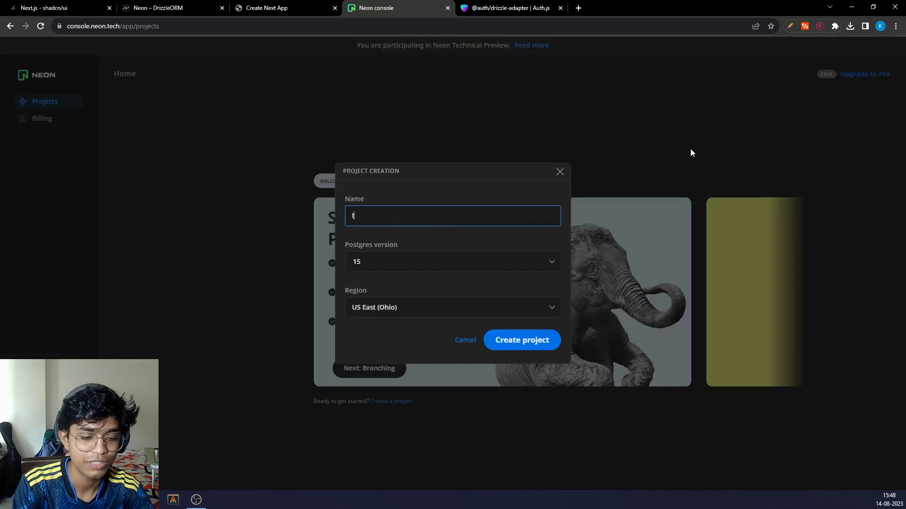
{"action": "type", "text": "hread"}
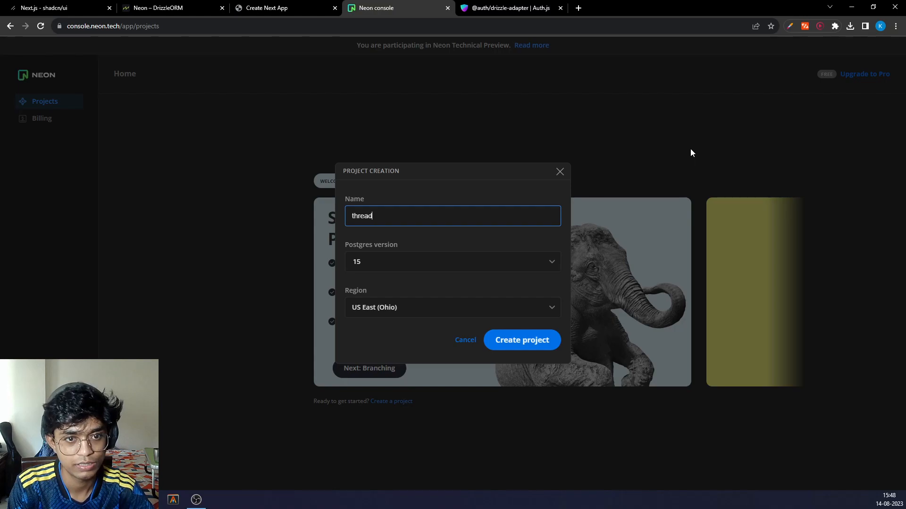
{"action": "left_click", "coordinate": [452, 308]}
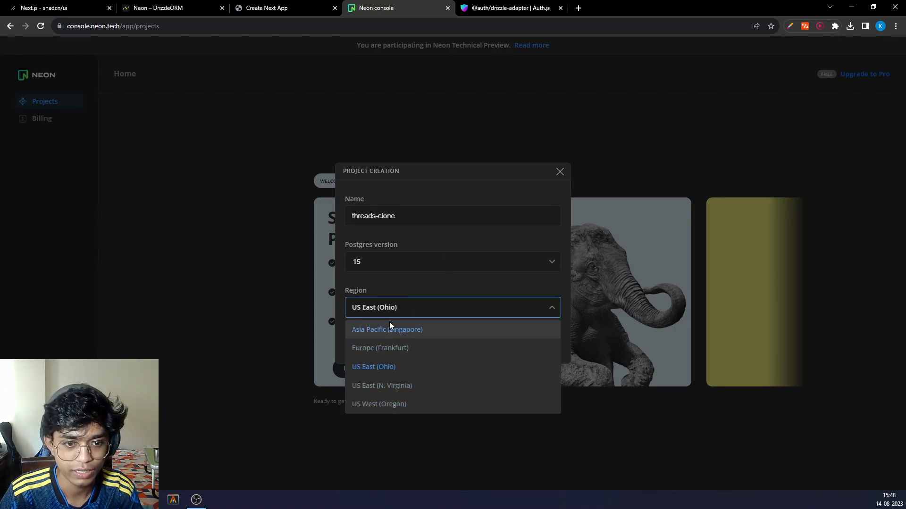
{"action": "left_click", "coordinate": [387, 330]}
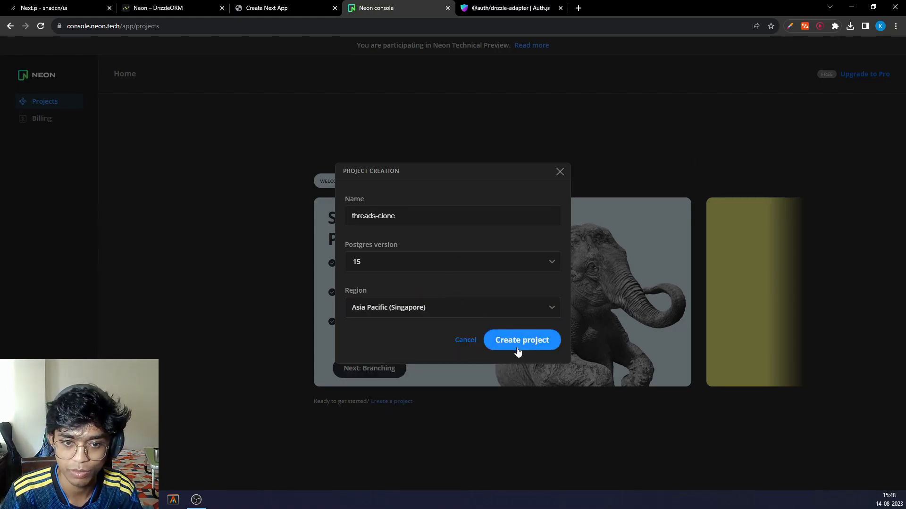
{"action": "left_click", "coordinate": [521, 340]}
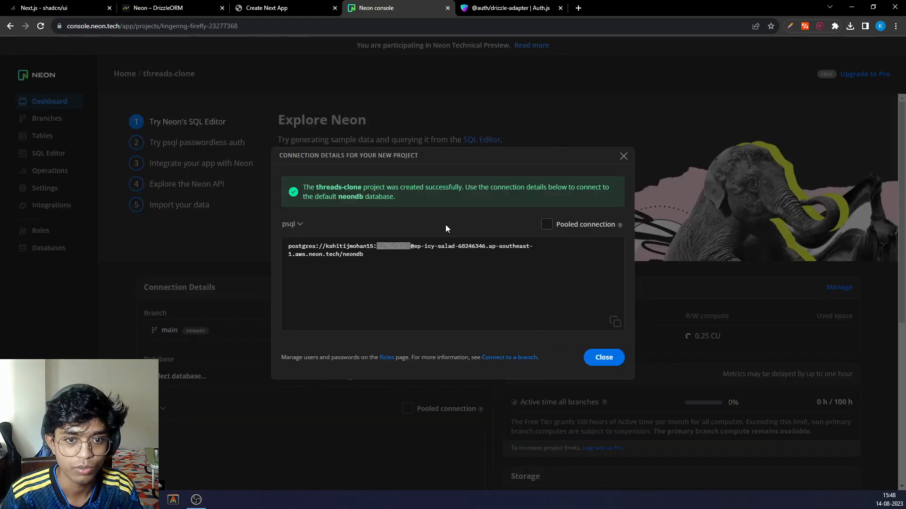
Step: Switch the connection details to the pooled connection string for neondb
{"action": "left_click", "coordinate": [547, 225]}
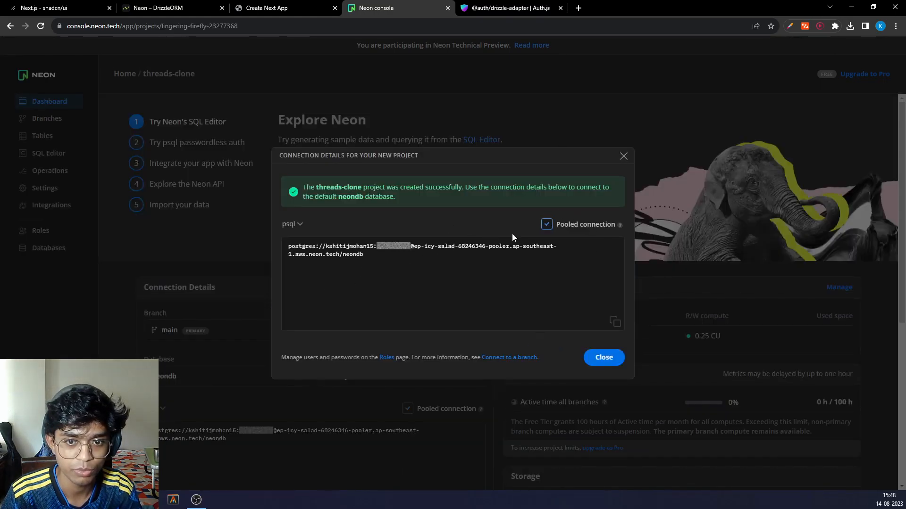
{"action": "mouse_move", "coordinate": [607, 192]}
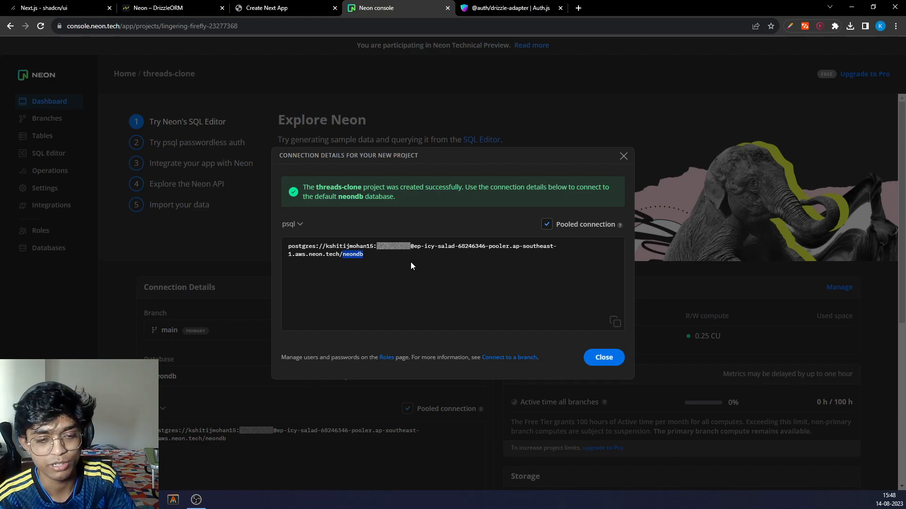
{"action": "mouse_move", "coordinate": [365, 260]}
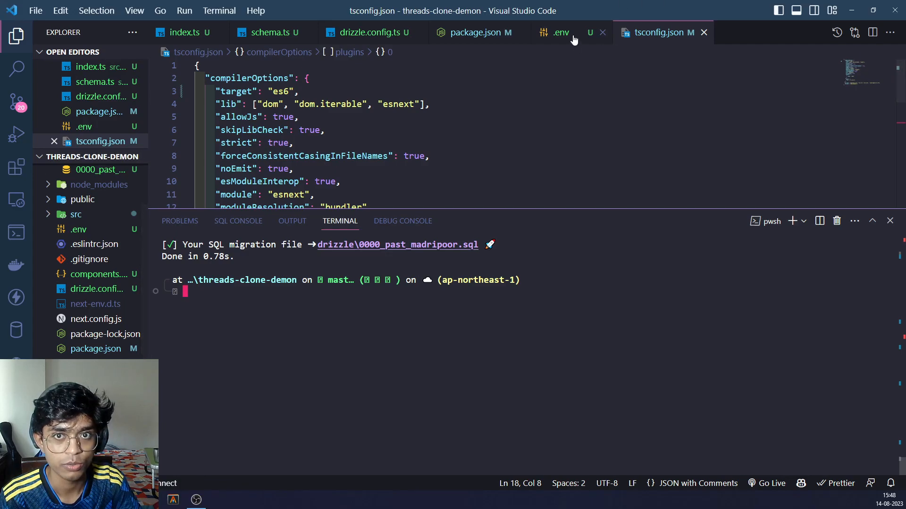
Step: Set the .env database URL to the pooled Neon string with ?sslmode=require, then run yarn db:generate
{"action": "left_click", "coordinate": [559, 32]}
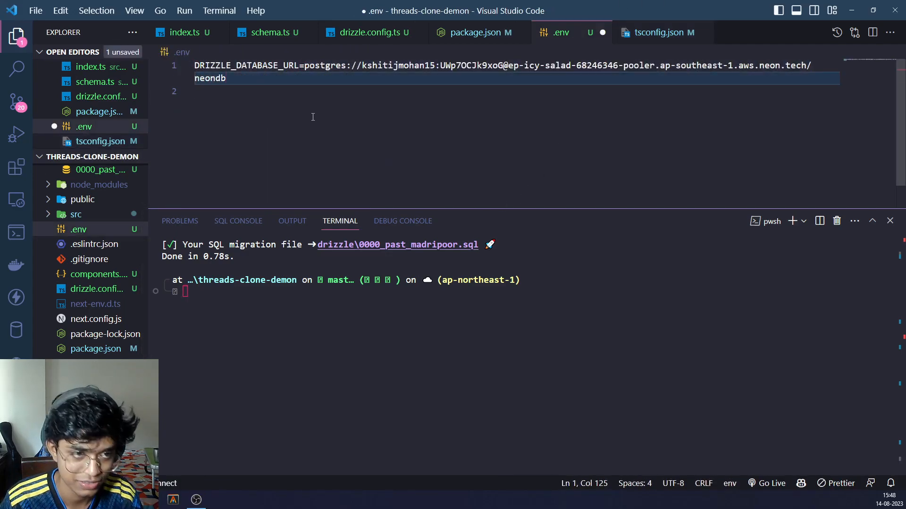
{"action": "type", "text": "?sslmode=require"}
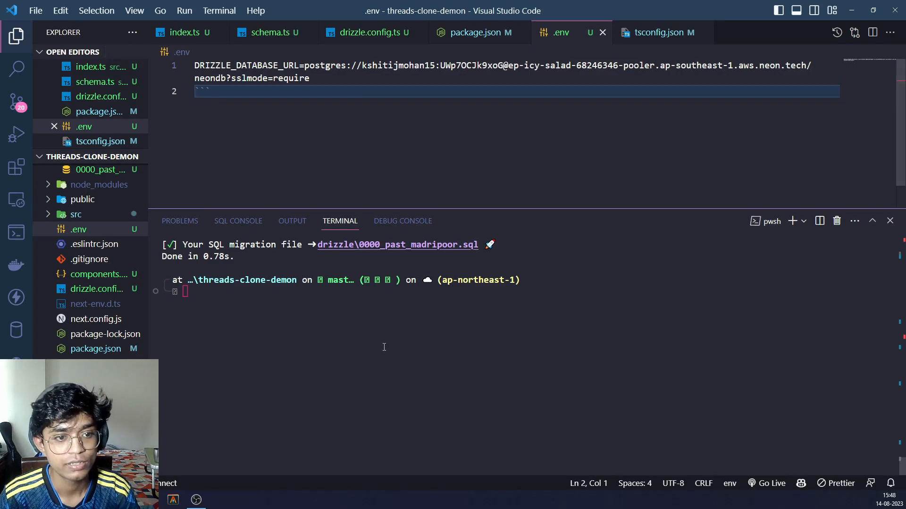
{"action": "type", "text": "yarn db:generate"}
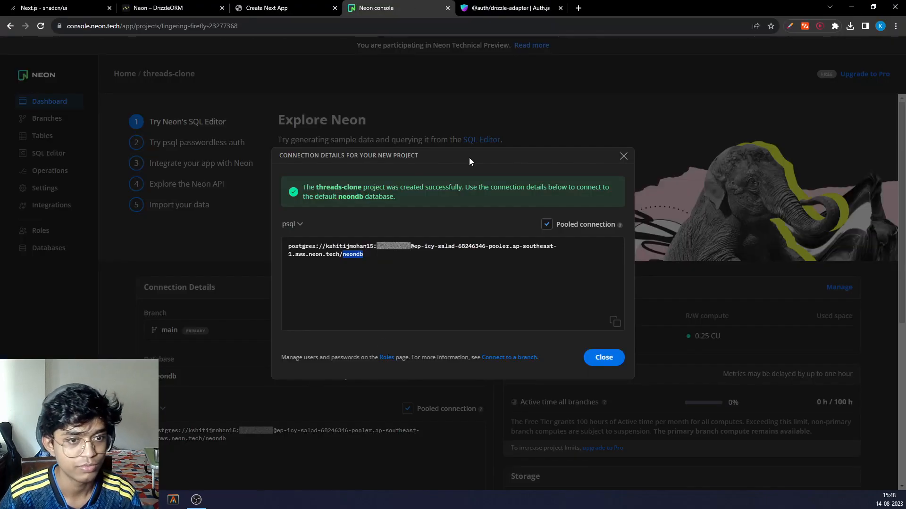
Step: Close the connection details dialog and return to the threads-clone Dashboard
{"action": "left_click", "coordinate": [603, 356]}
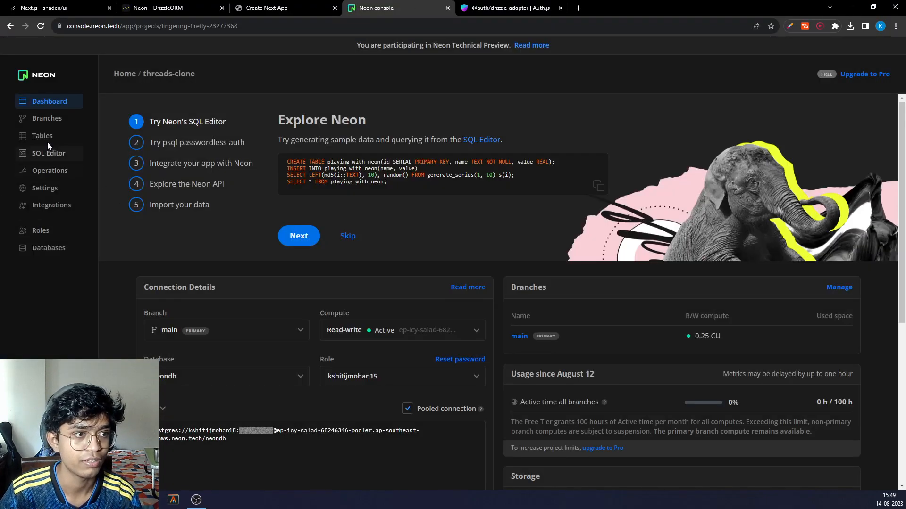
{"action": "left_click", "coordinate": [41, 134]}
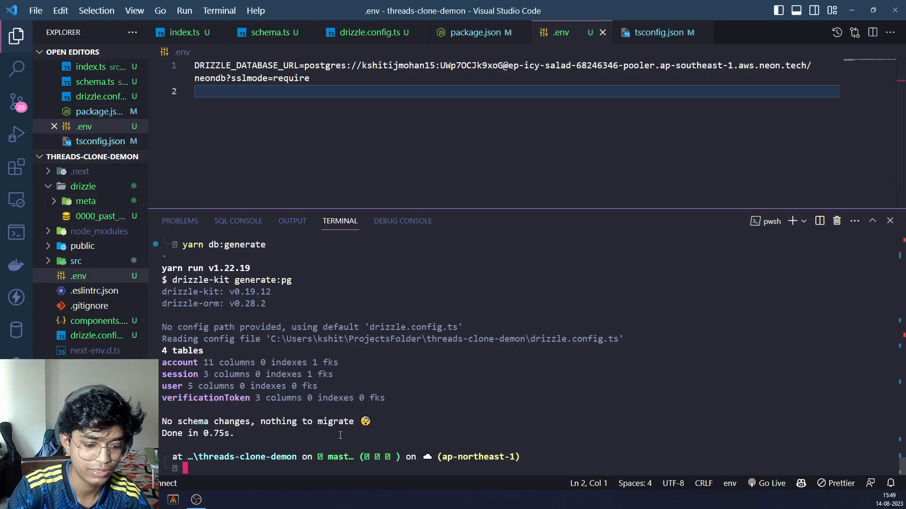
Step: Run yarn db:generate then yarn db:push until the terminal reports 'Changes applied'
{"action": "type", "text": "yarn db:generate"}
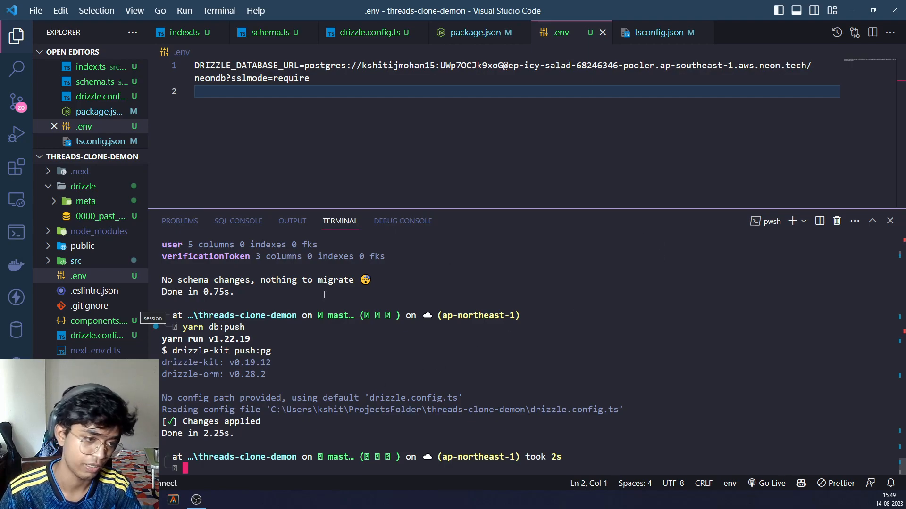
{"action": "mouse_move", "coordinate": [402, 338]}
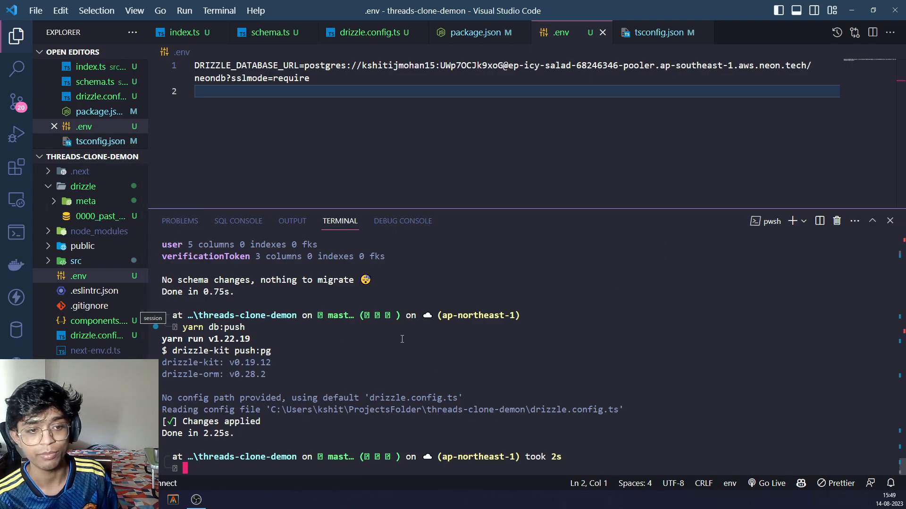